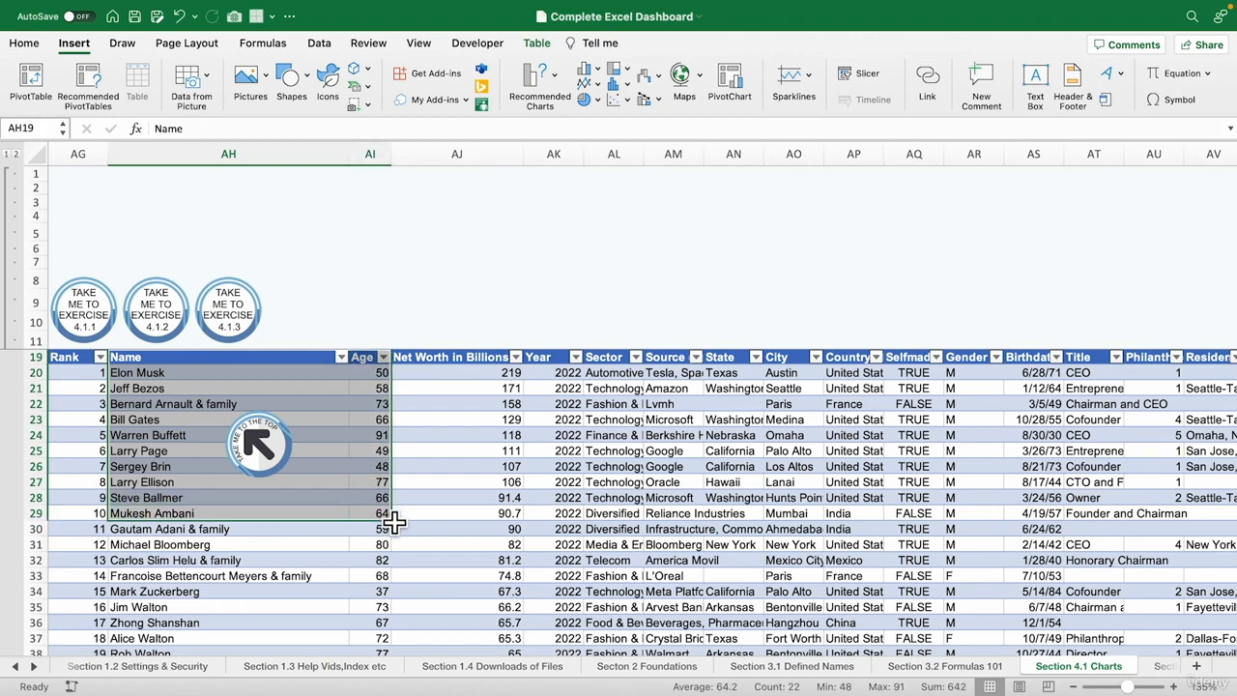
Insert the suggested Age column chart for the top billionaires via Home > Analyze Data
{"action": "left_click", "coordinate": [23, 42]}
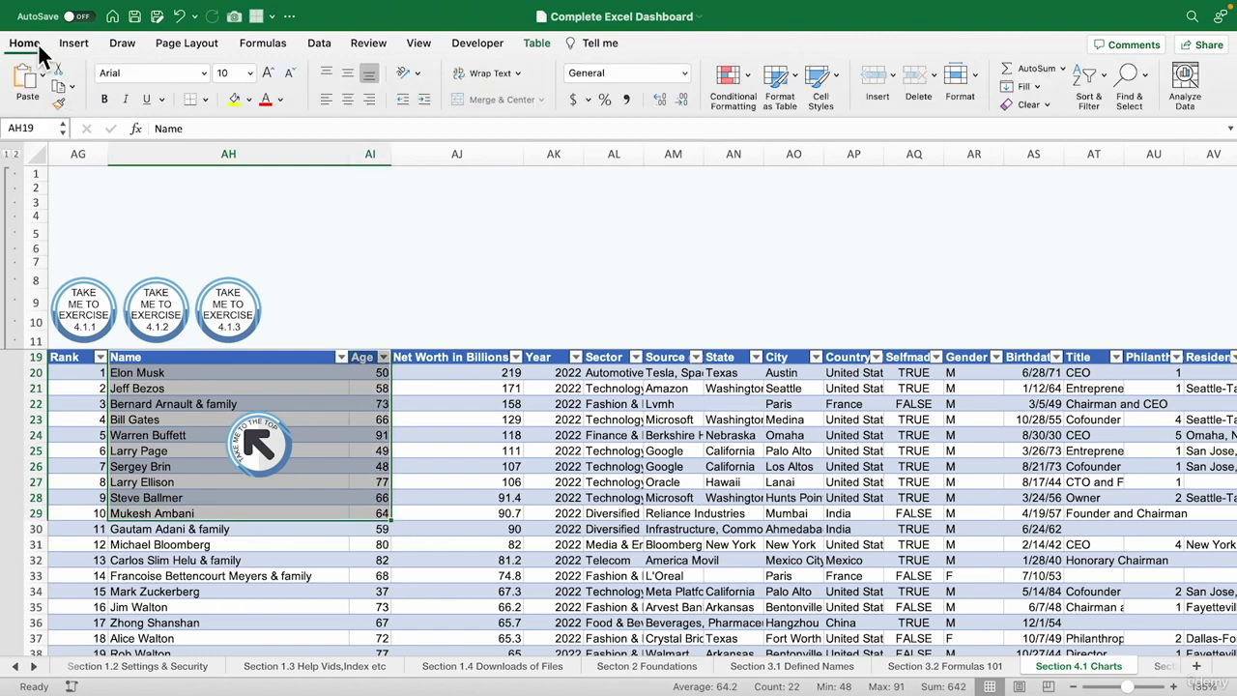
{"action": "left_click", "coordinate": [1185, 85]}
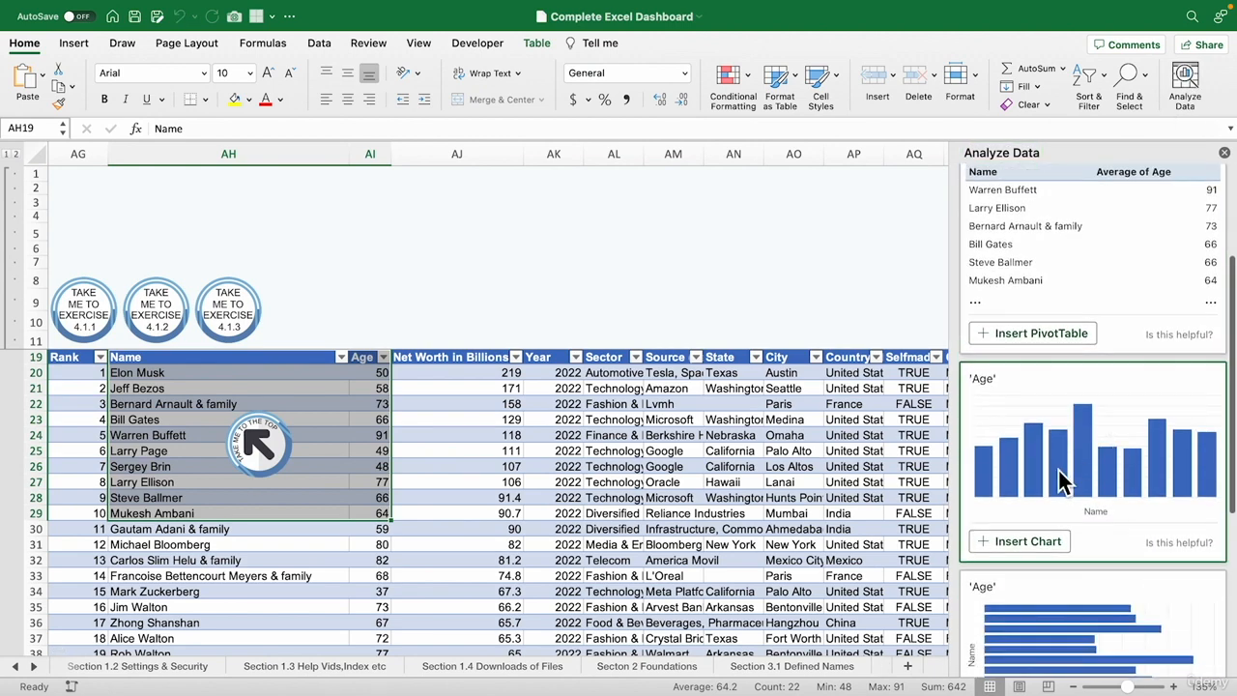
{"action": "left_click", "coordinate": [1018, 541]}
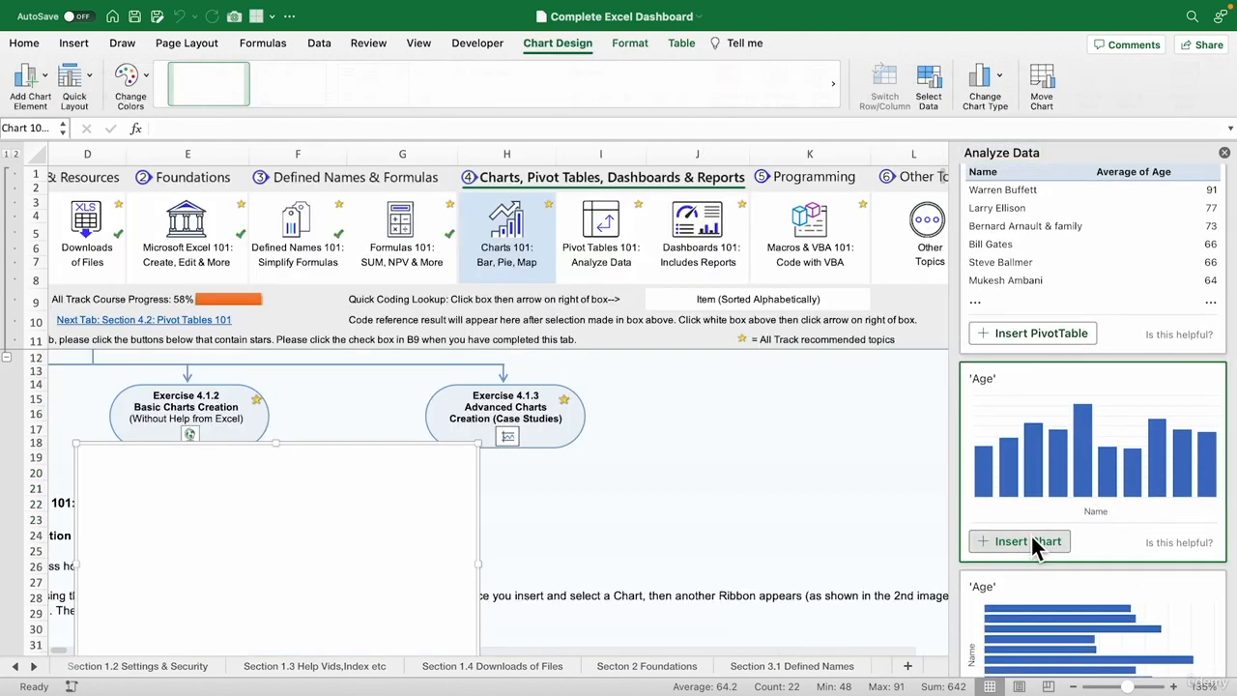
{"action": "left_click", "coordinate": [1018, 541]}
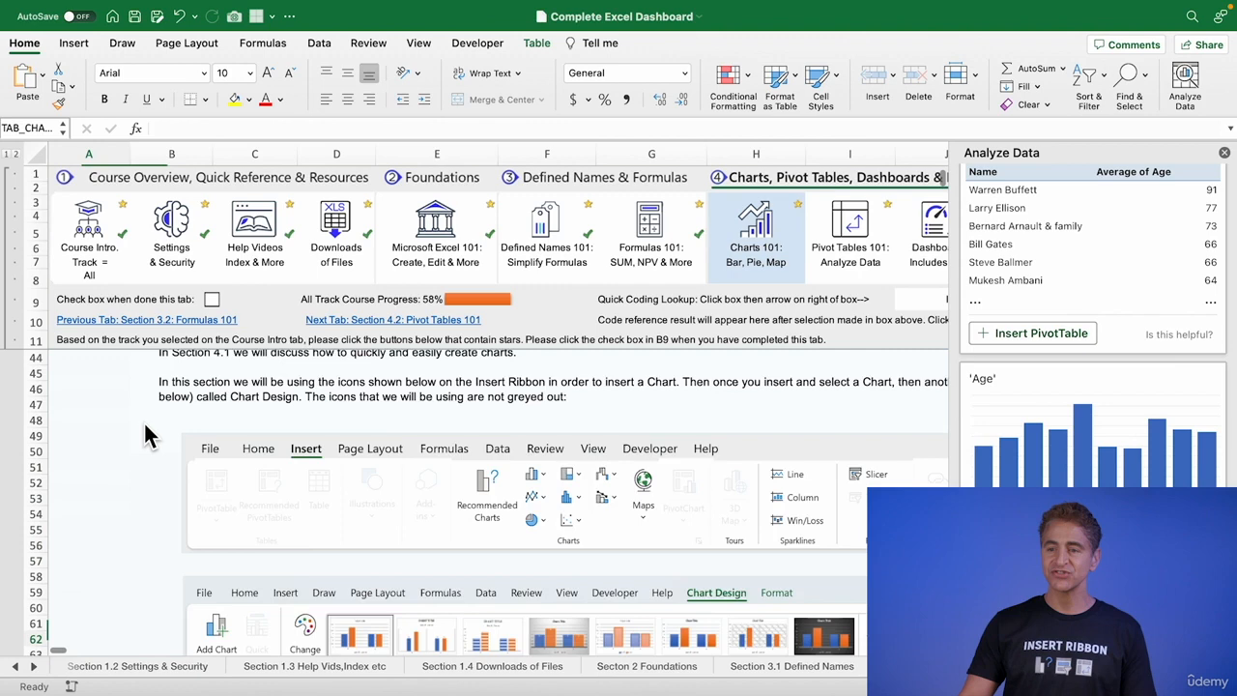
Dismiss the Analyze Data pane and move down to the Step 1–3 exercise instructions
{"action": "scroll", "scroll_direction": "down", "scroll_amount": 3}
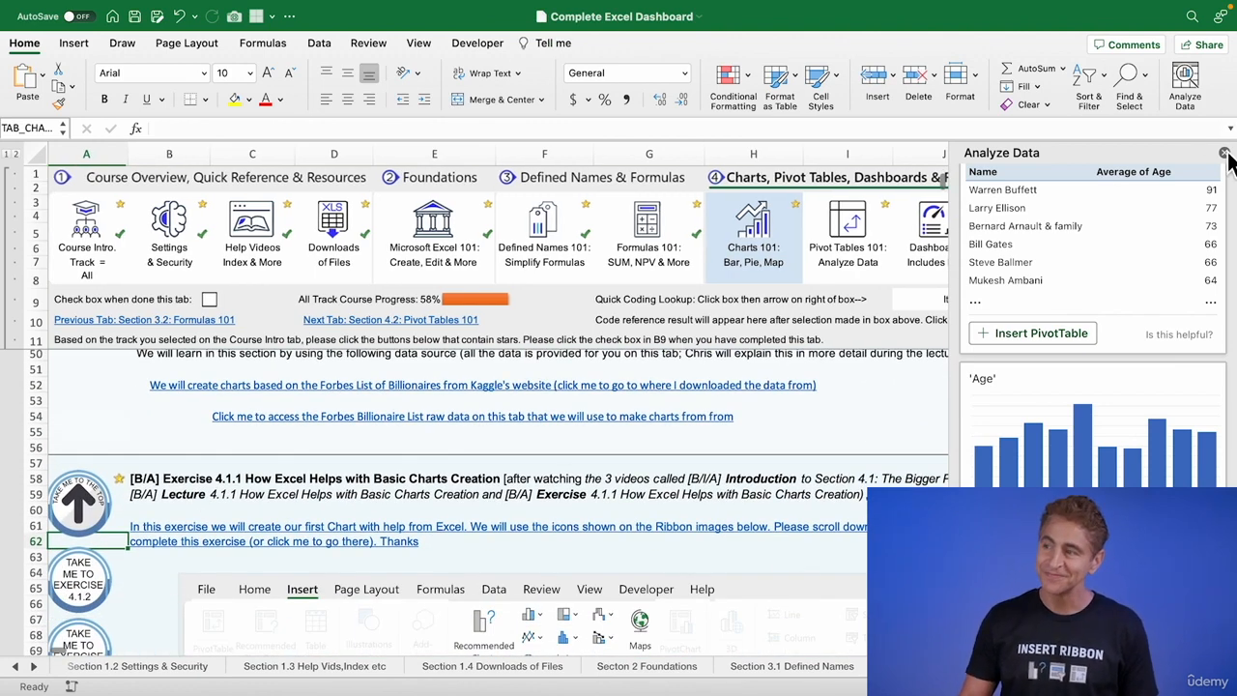
{"action": "left_click", "coordinate": [1223, 153]}
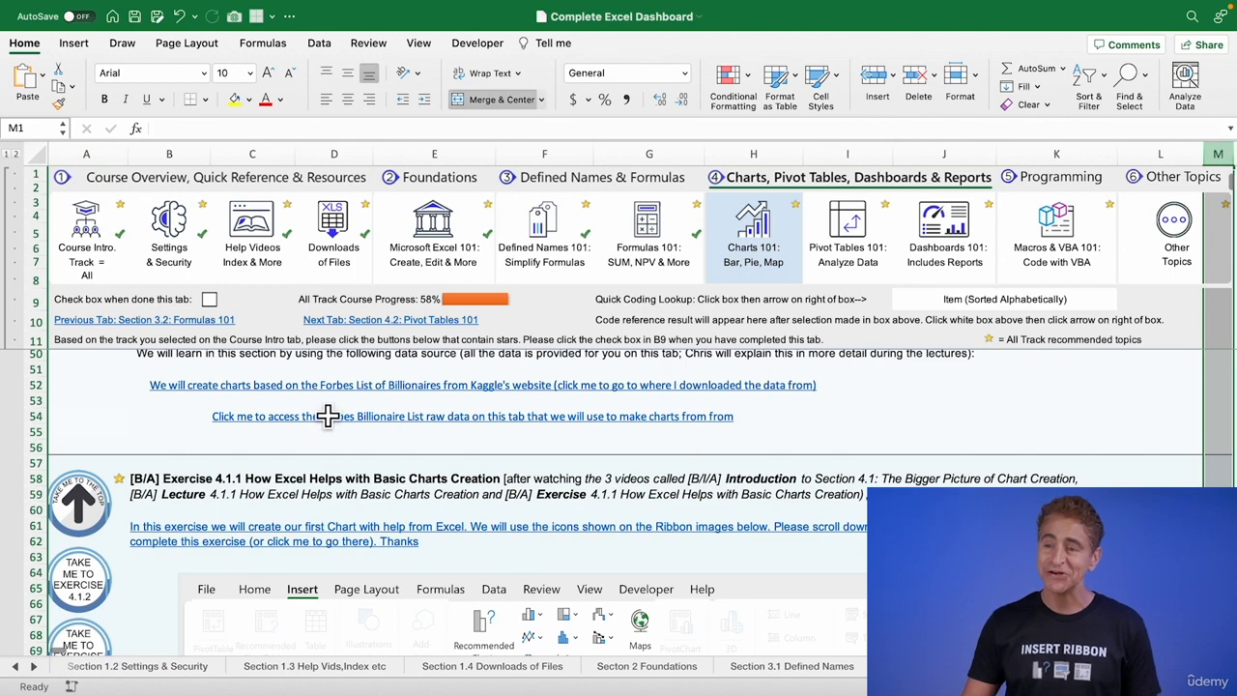
{"action": "scroll", "scroll_direction": "down", "scroll_amount": 3}
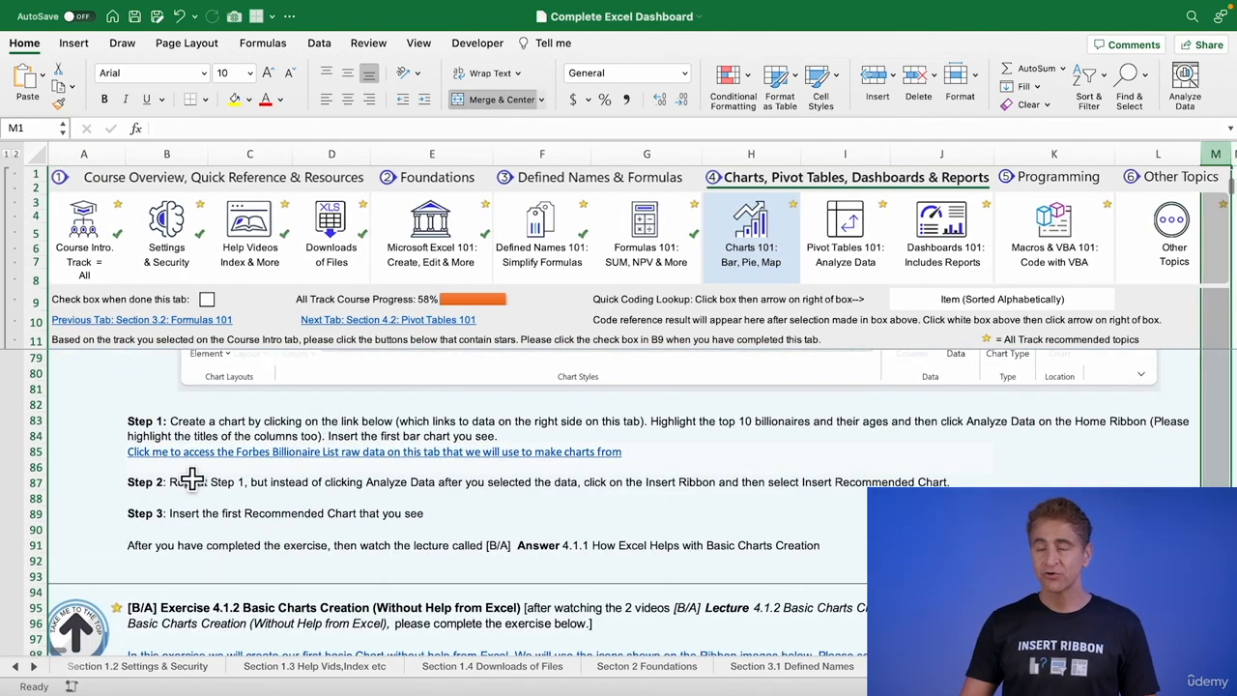
{"action": "mouse_move", "coordinate": [197, 503]}
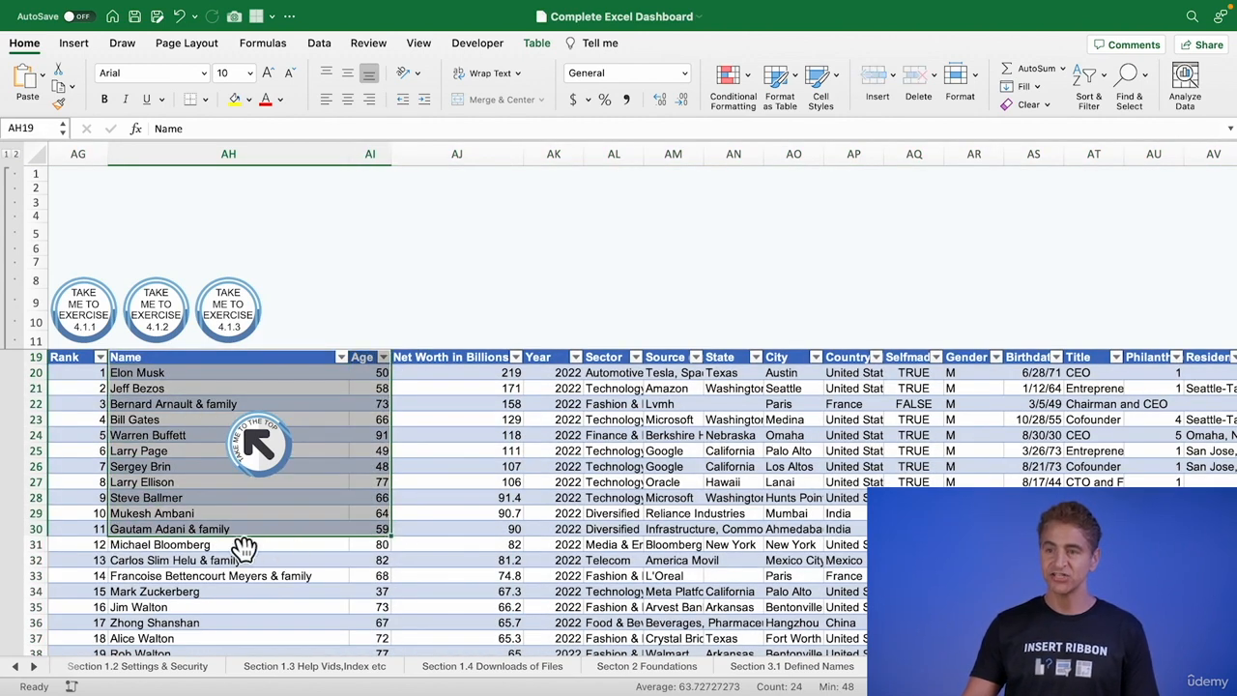
Show the Recommended Charts suggestions for the selected top-ten names and ages
{"action": "left_click", "coordinate": [73, 42]}
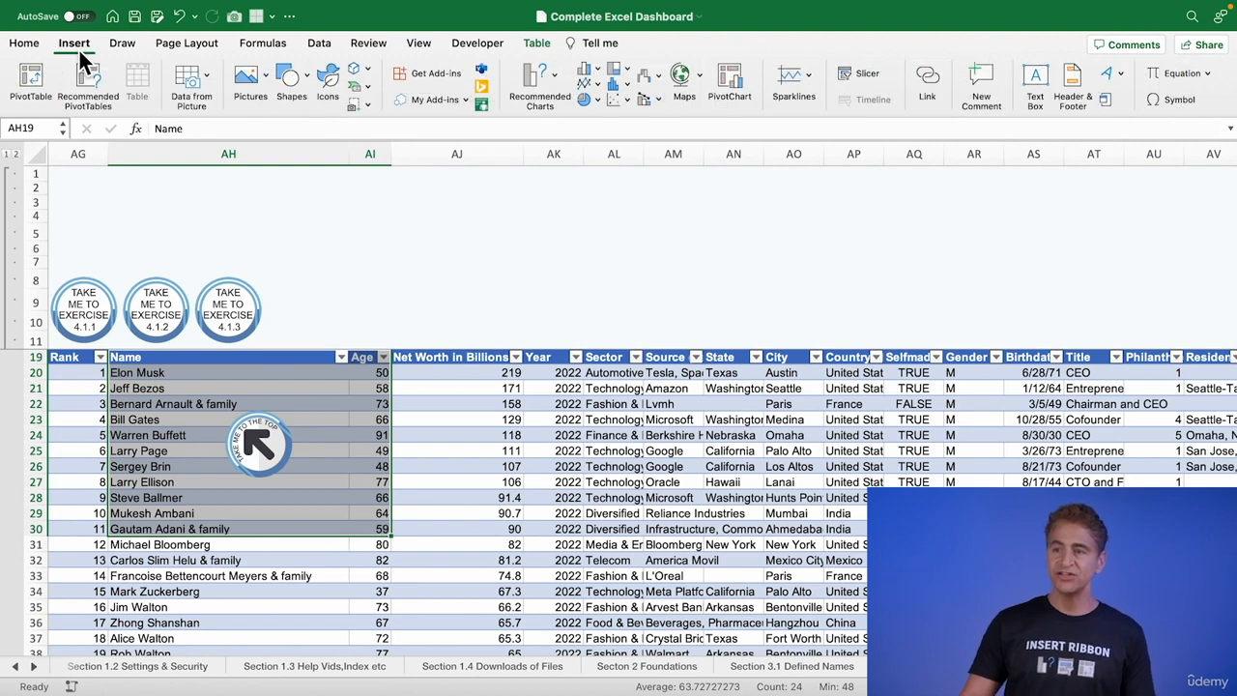
{"action": "left_click", "coordinate": [537, 81]}
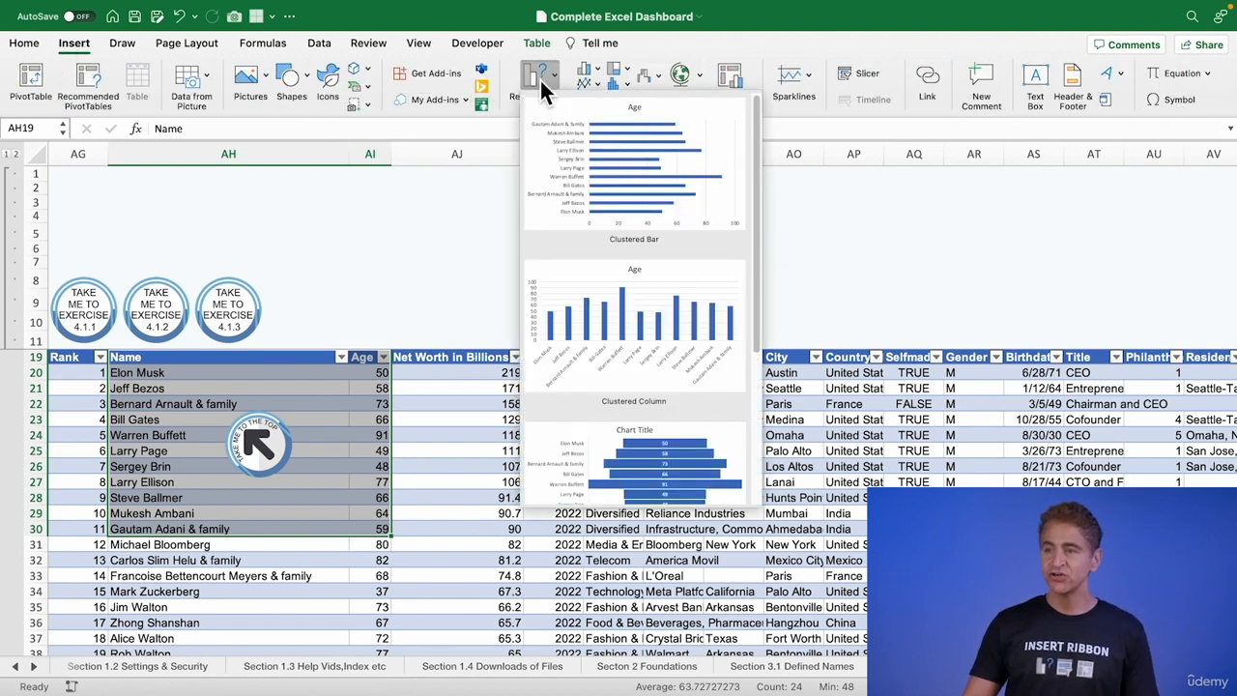